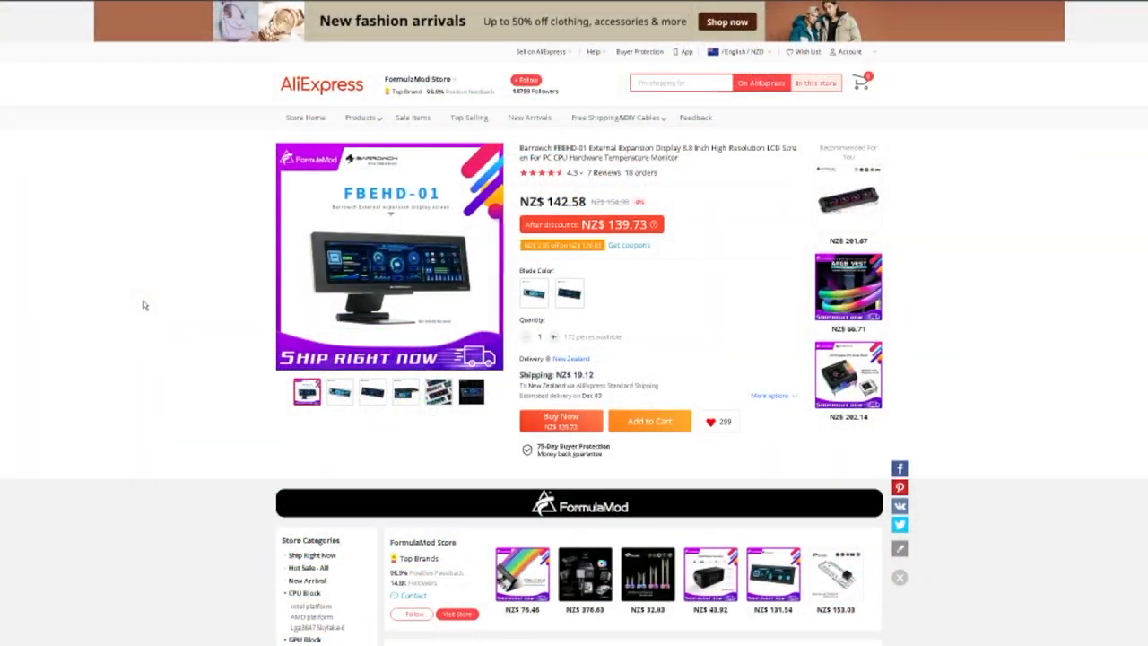
mouse_move(205, 294)
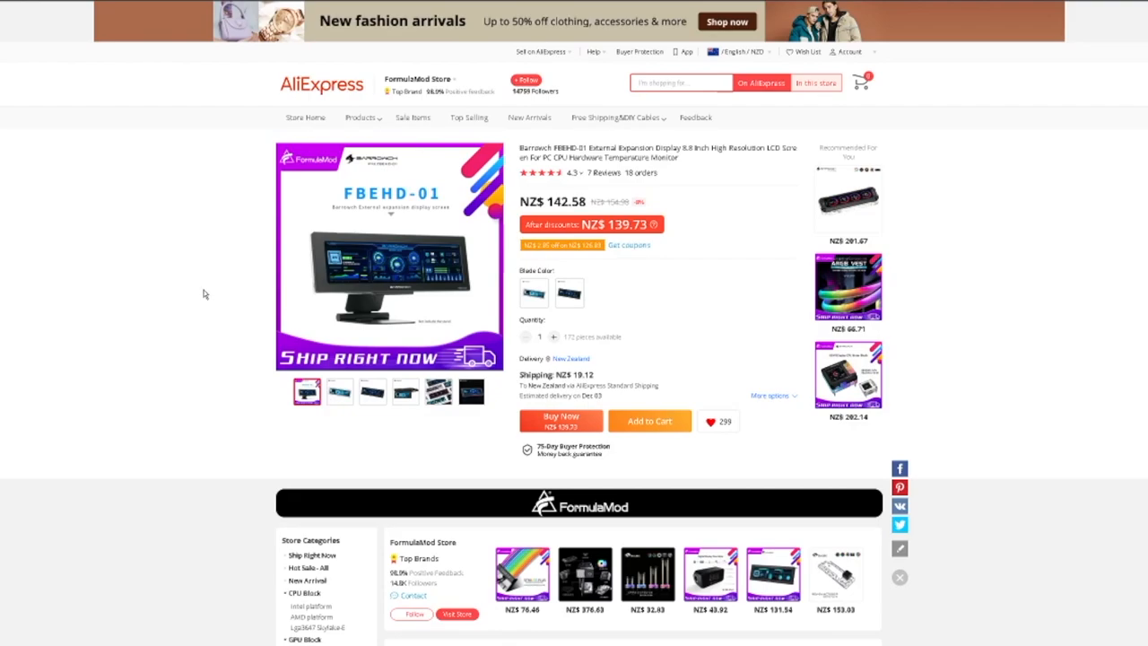